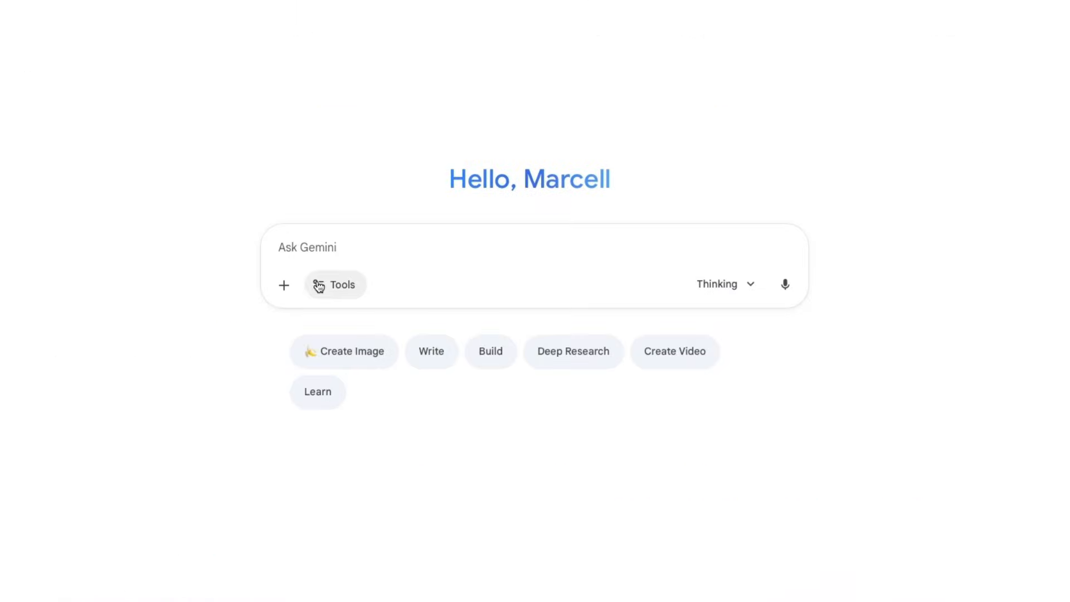
- Write a minimalist beige coffee shop poster prompt reading 'Fresh Brewed Joy – 20% Off This Week'
click(343, 351)
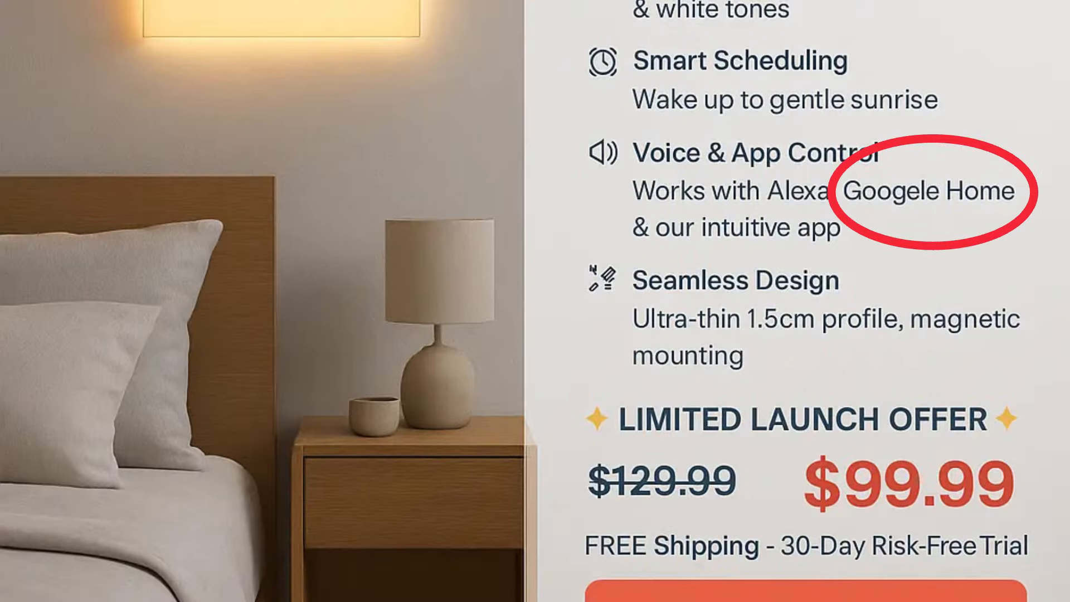
scroll(down, 3)
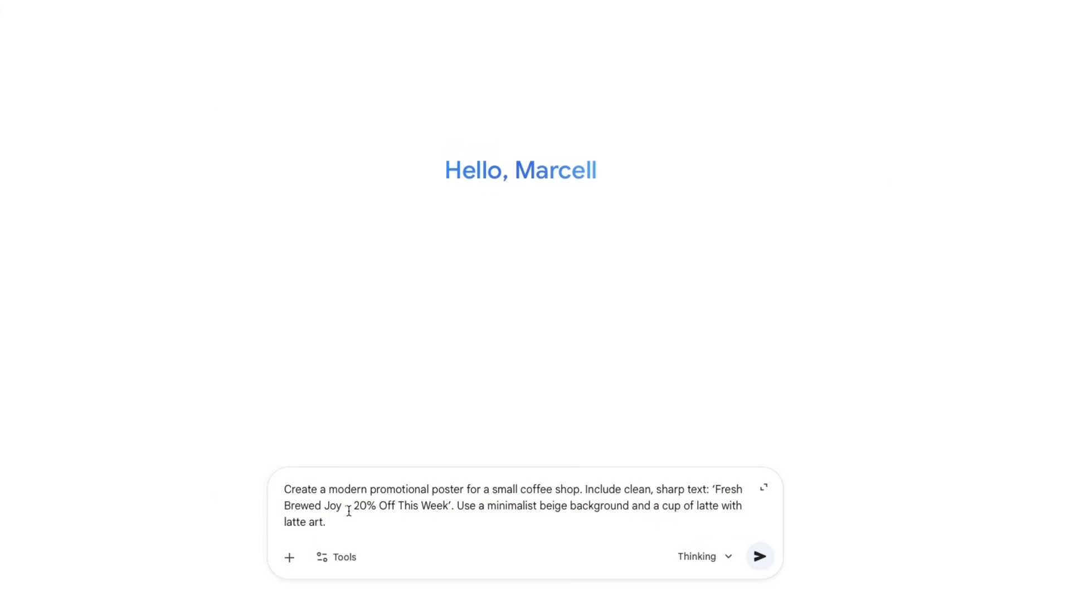
- Generate the latte-art 'Fresh Brewed Joy' poster and enter the InsightFlow dashboard mockup prompt
click(759, 555)
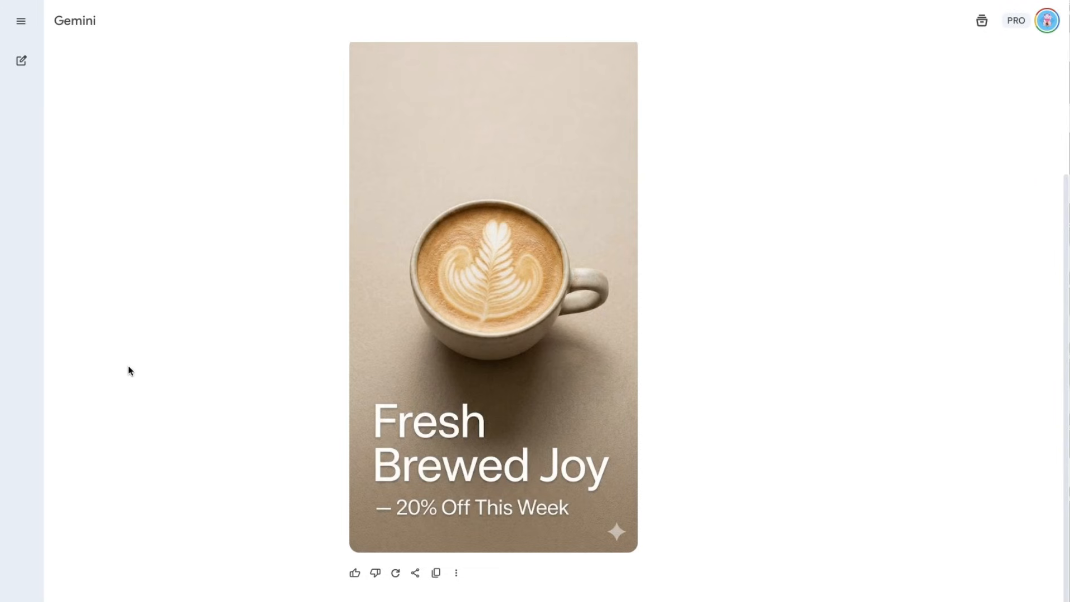
mouse_move(136, 376)
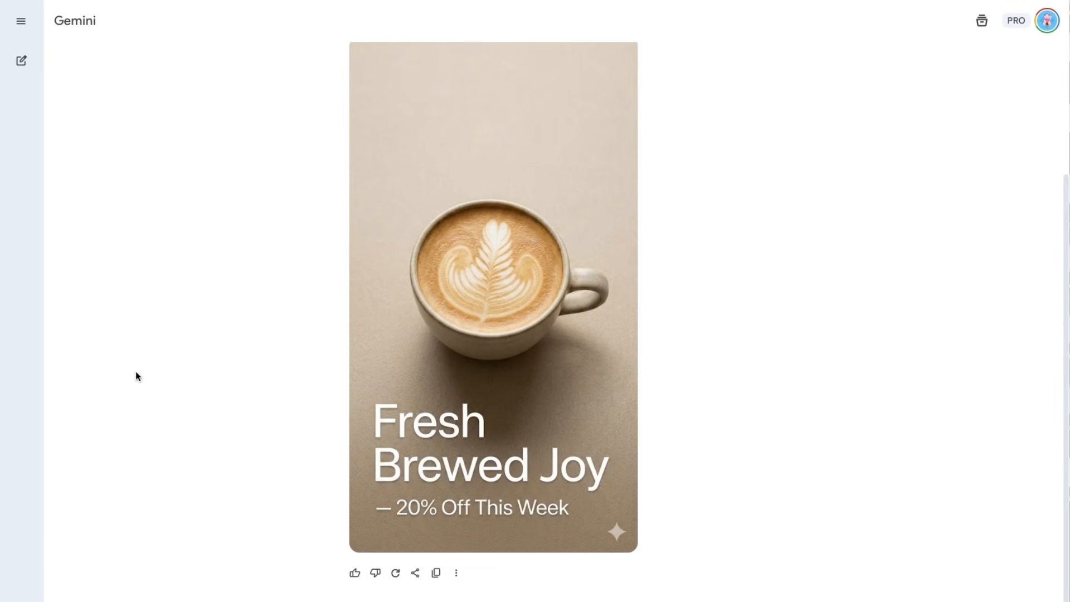
scroll(down, 3)
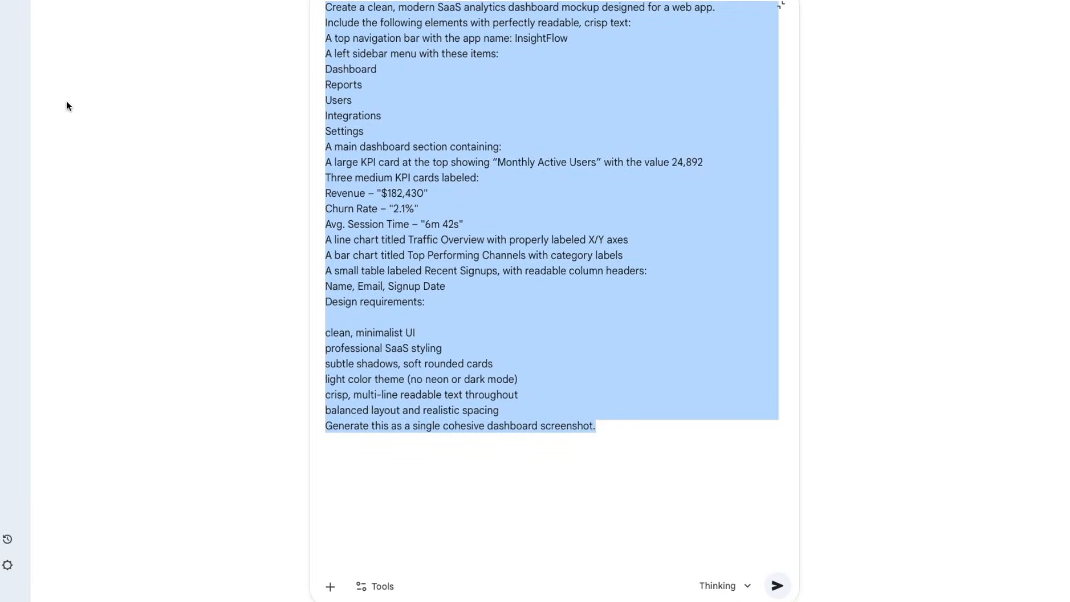
click(776, 586)
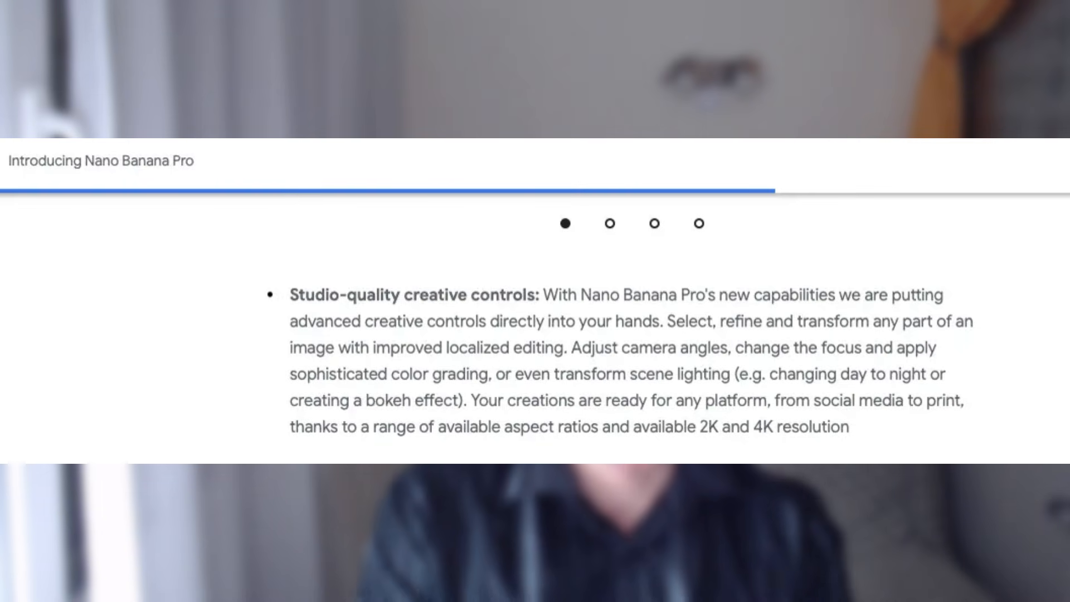
- Submit the lavender soap flat-lay photo prompt, then set up the BearSync banner prompt
double_click(411, 295)
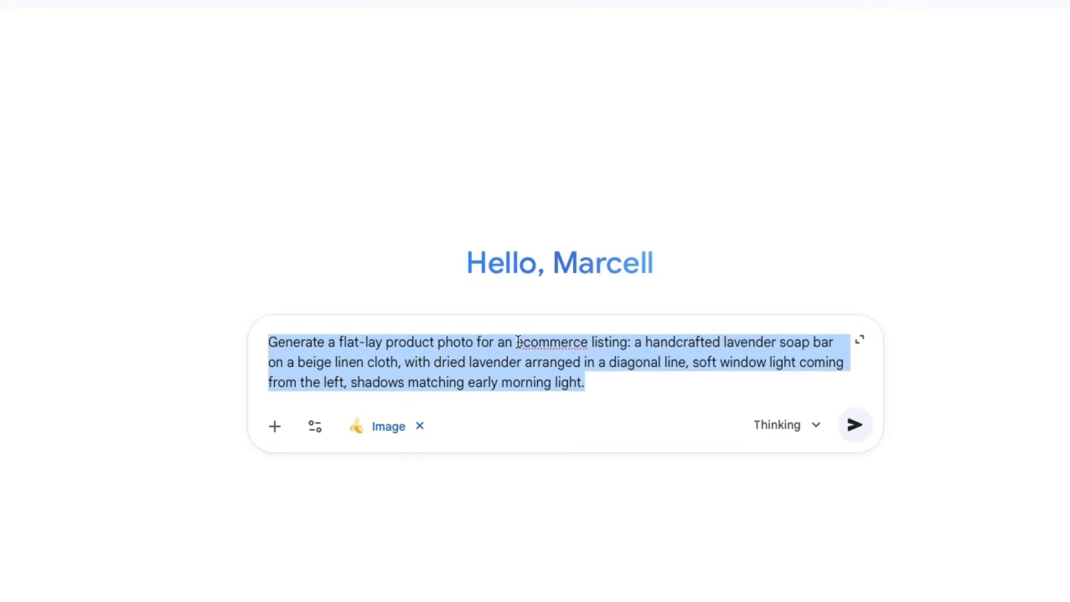
mouse_move(854, 423)
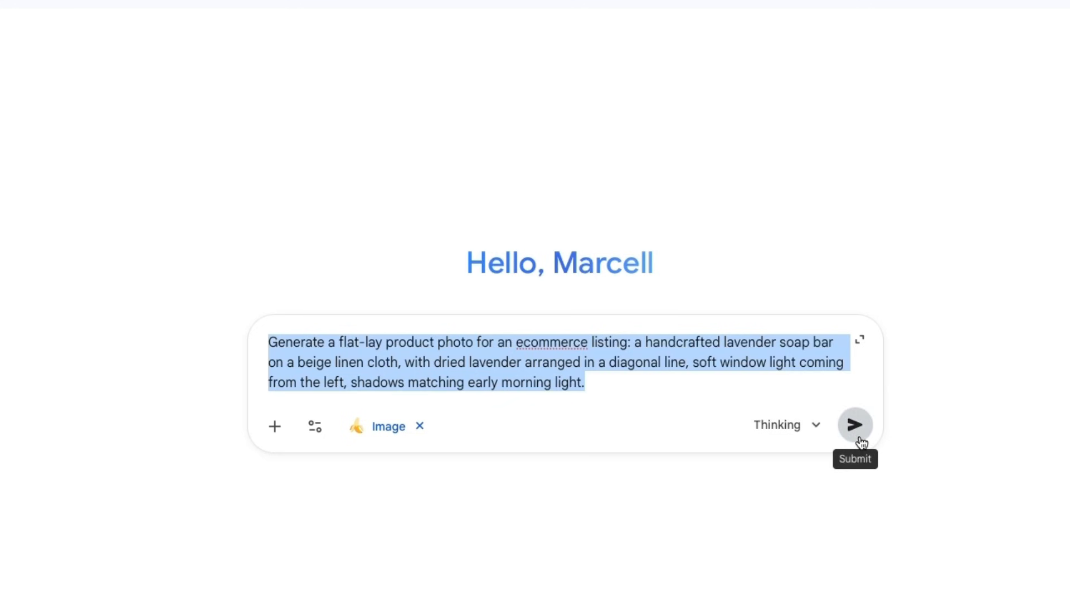
click(854, 425)
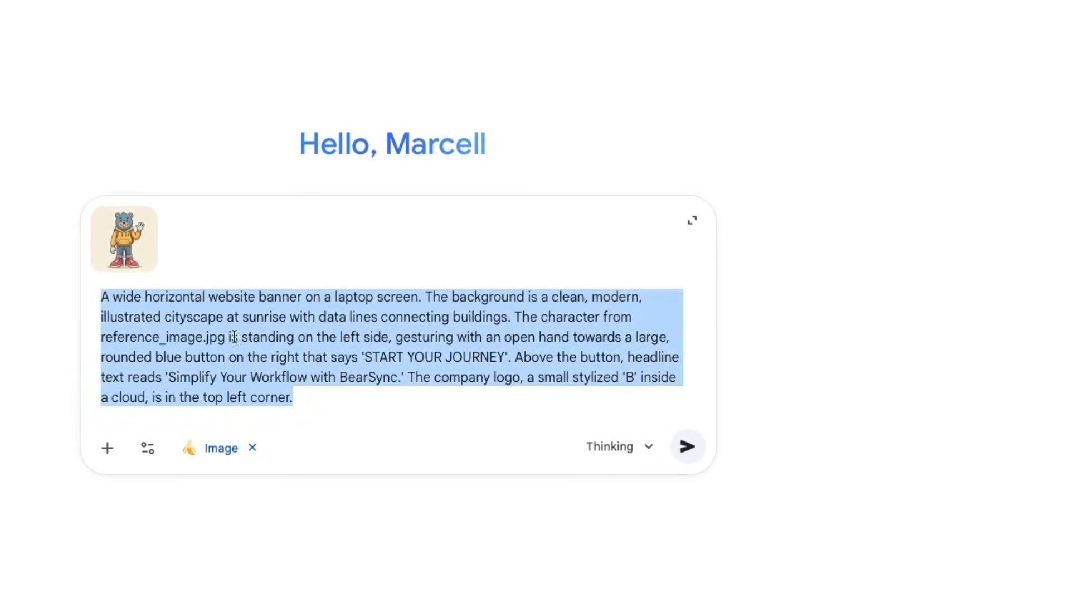
click(687, 447)
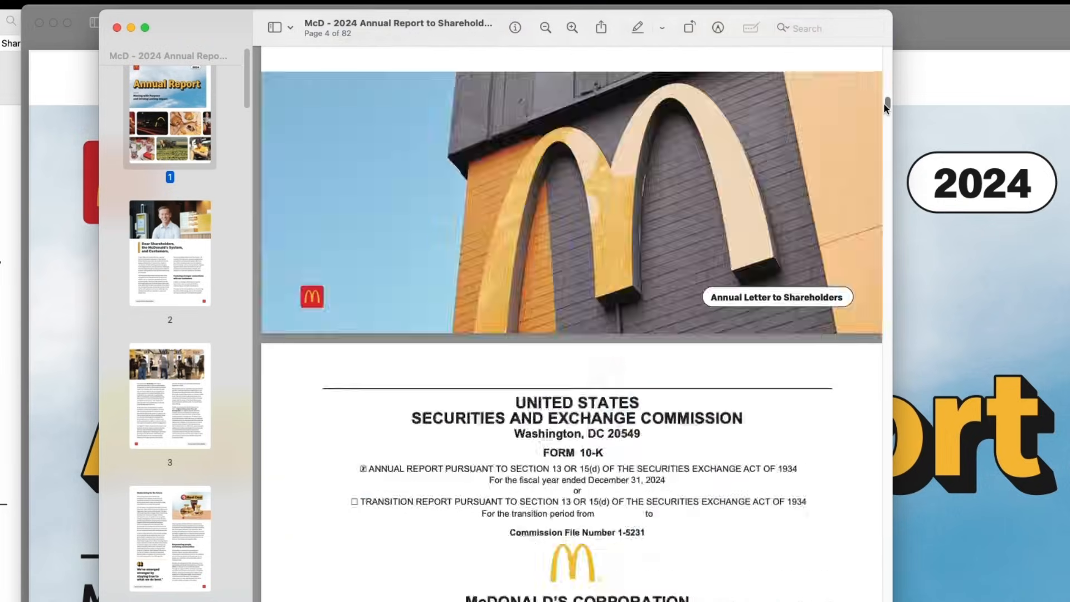
- Scroll through the McDonald's 2024 annual report, then start renaming the PDF in Finder
scroll(down, 3)
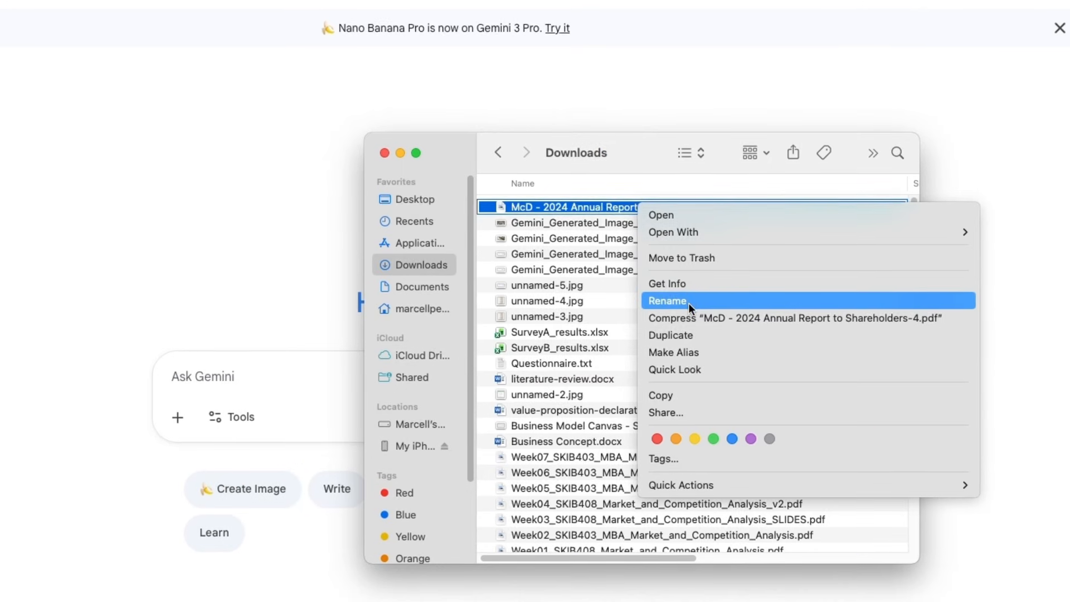
click(667, 301)
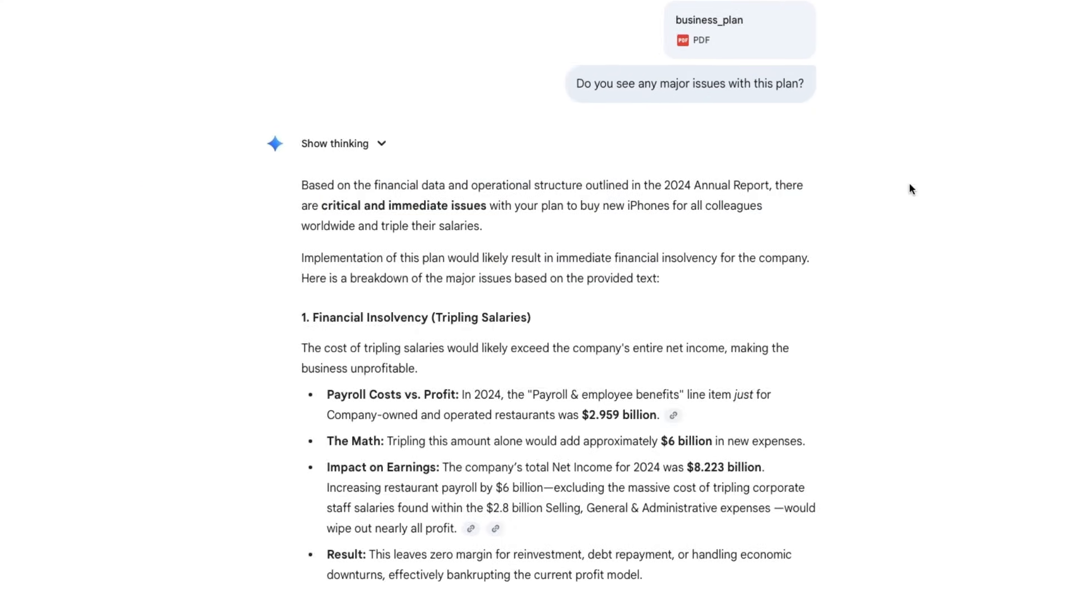
drag(322, 206, 764, 205)
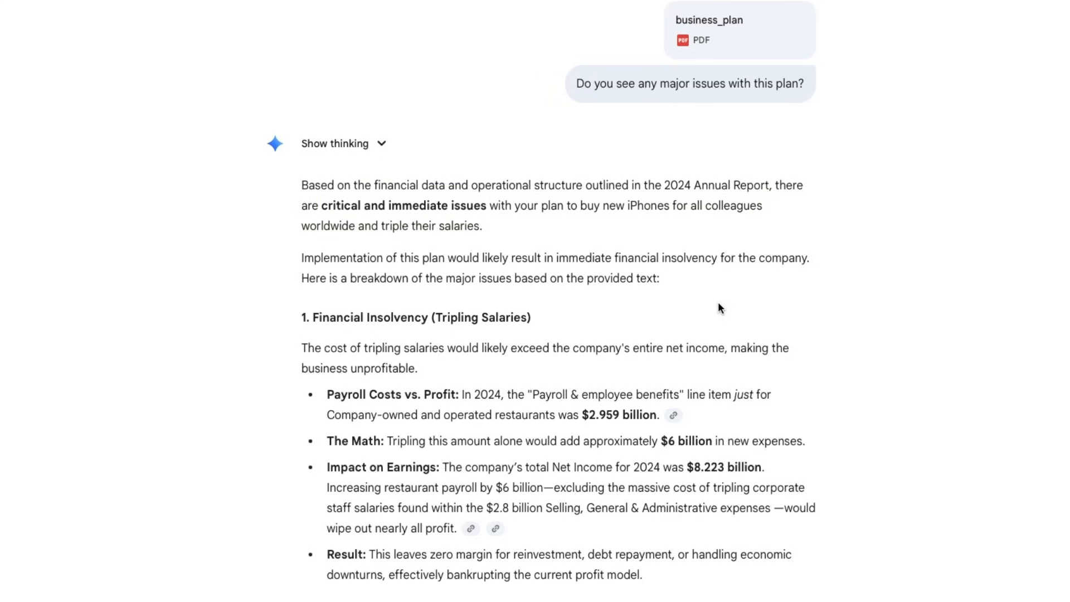
scroll(down, 3)
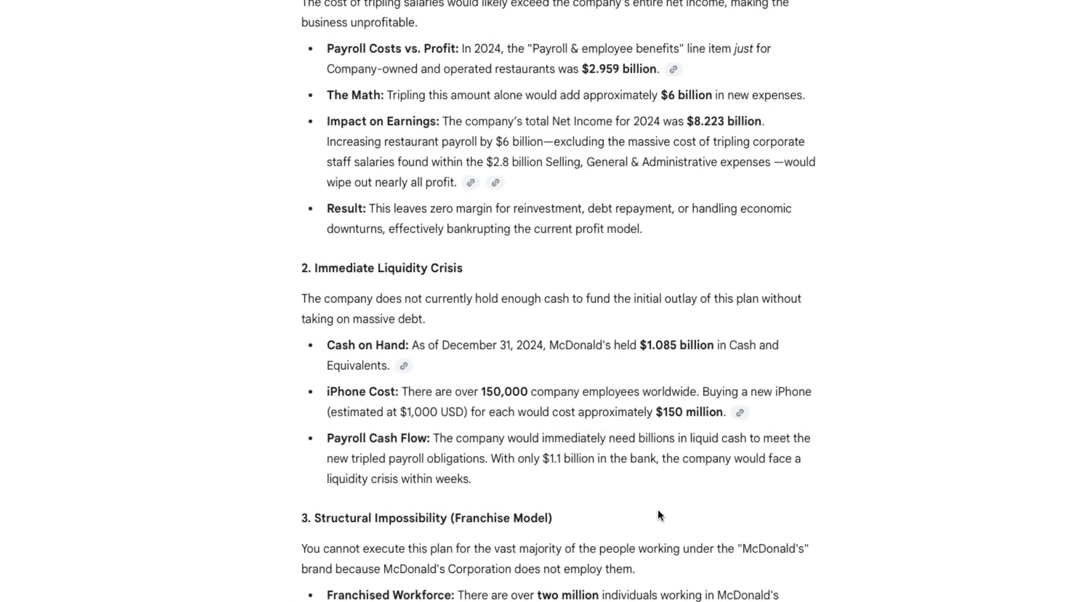
scroll(down, 3)
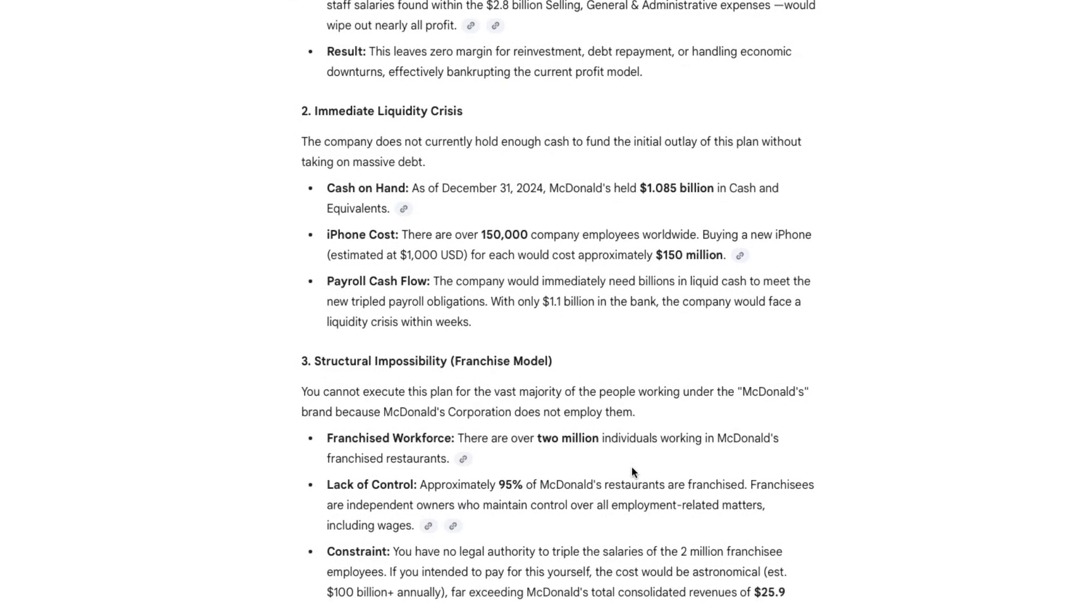
scroll(down, 3)
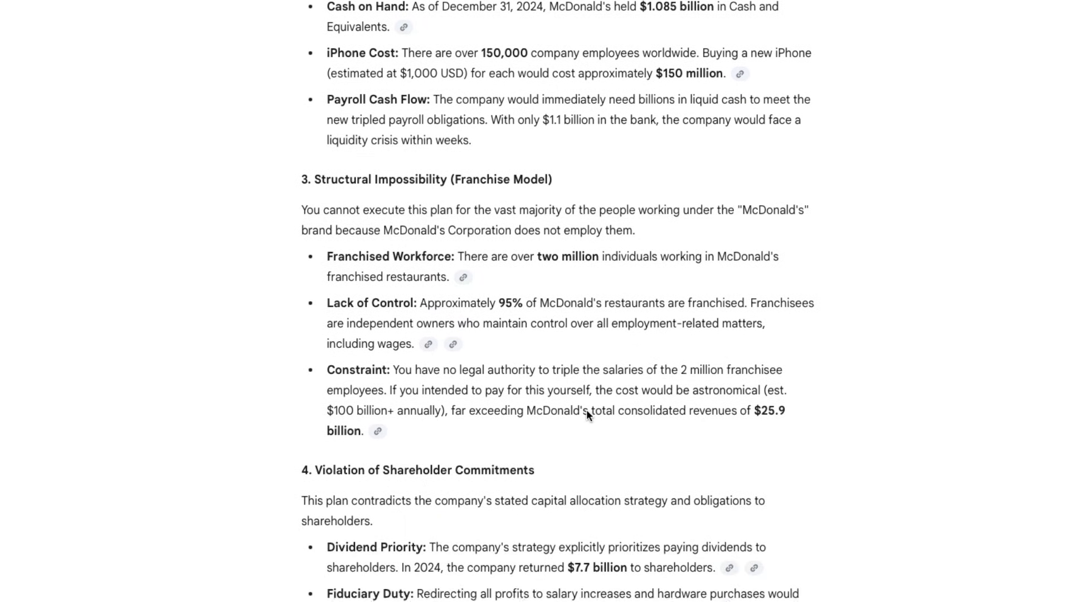
scroll(down, 3)
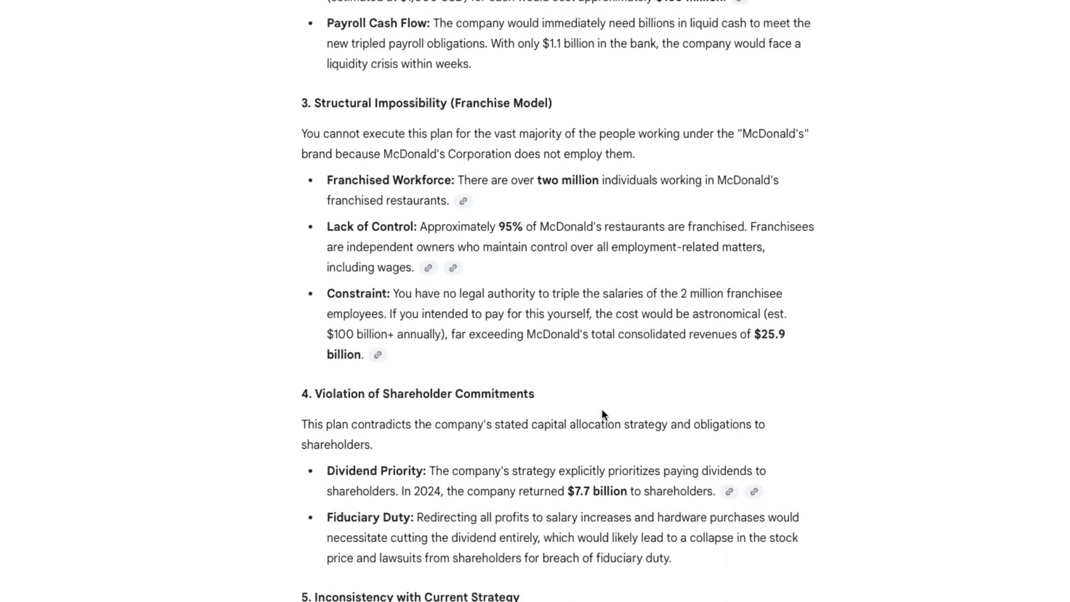
scroll(down, 3)
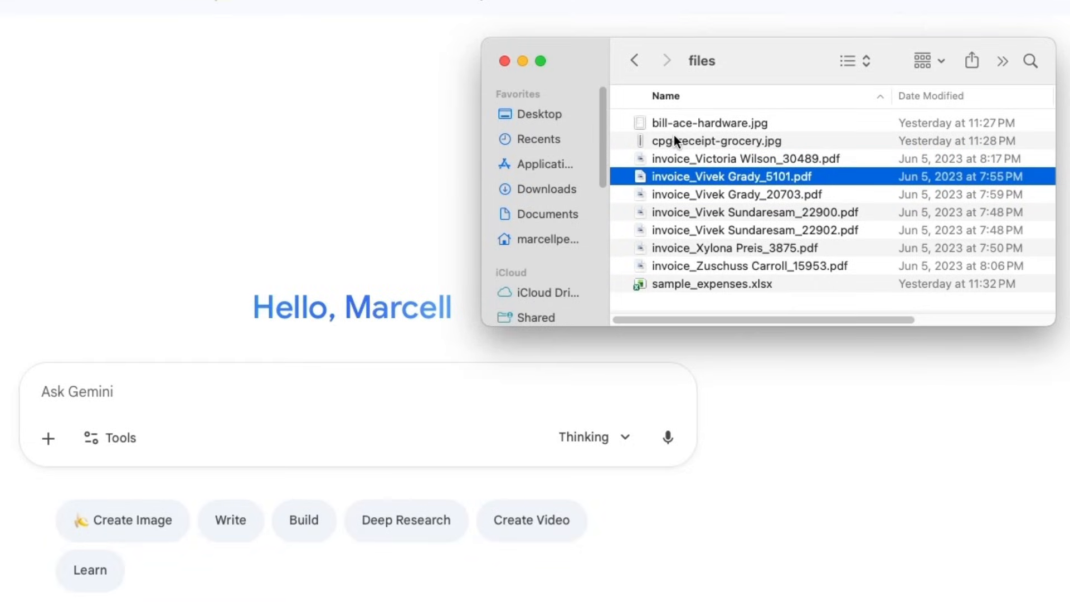
click(717, 141)
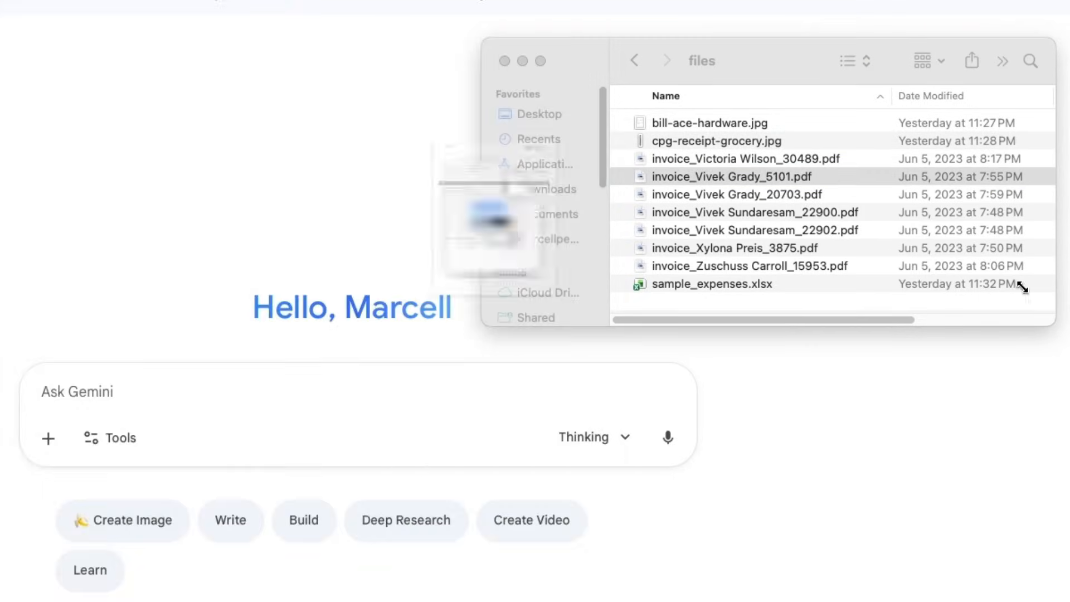
double_click(736, 176)
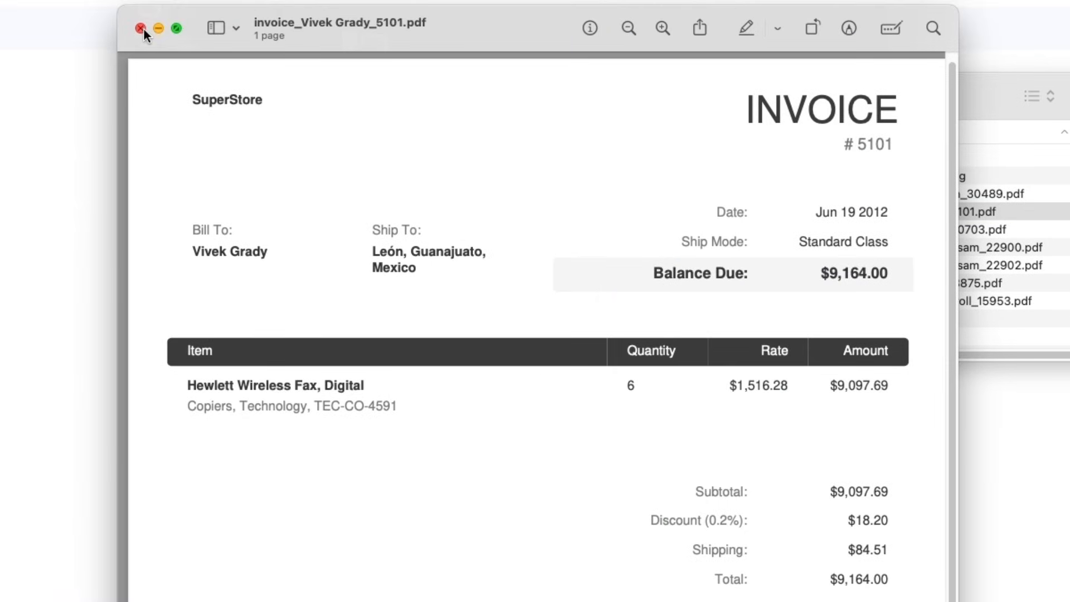
click(141, 28)
text(give me cost i)
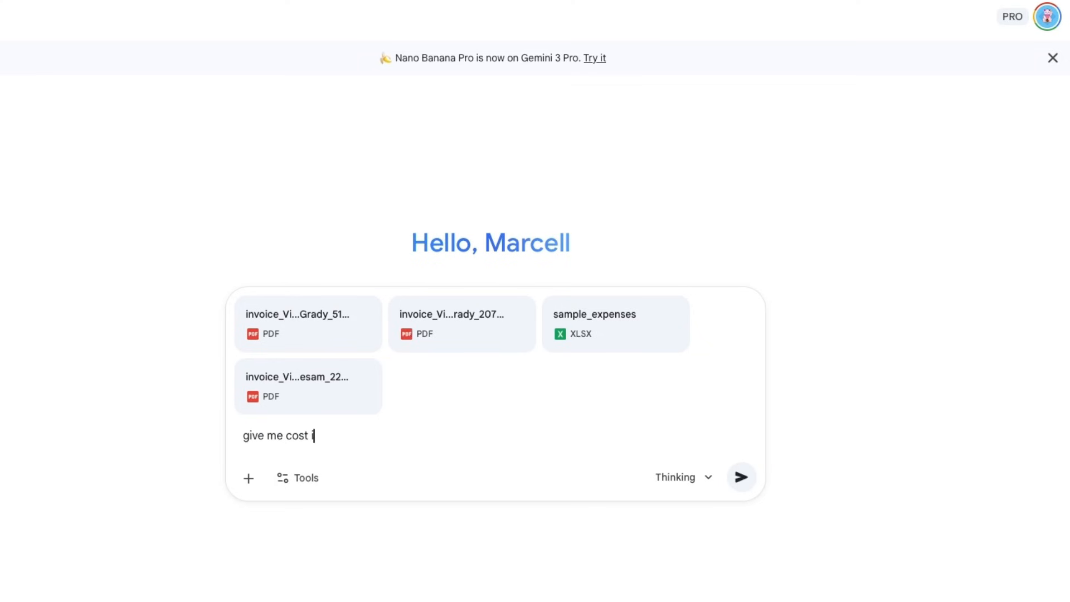
- Send the cost question and read the 2012 invoice totals and 2025 category expense table
click(741, 477)
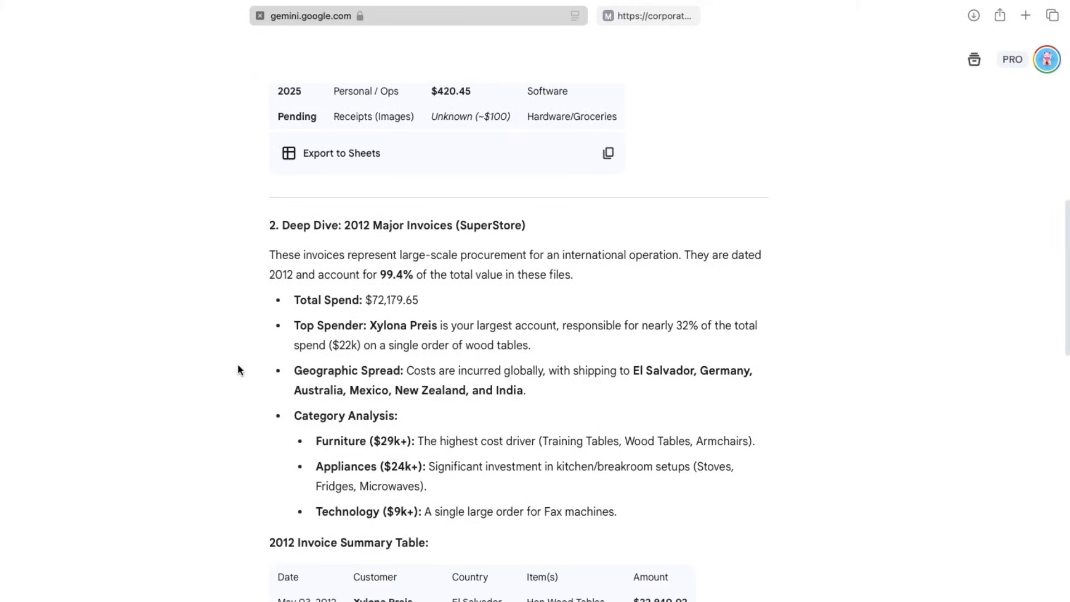
scroll(down, 3)
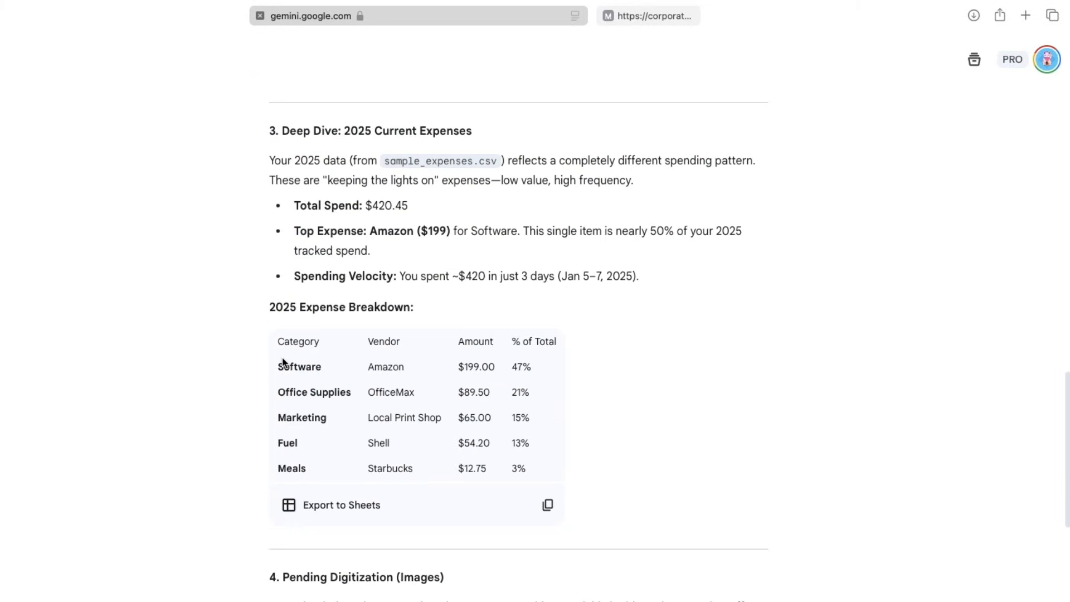
scroll(down, 3)
text(invoices)
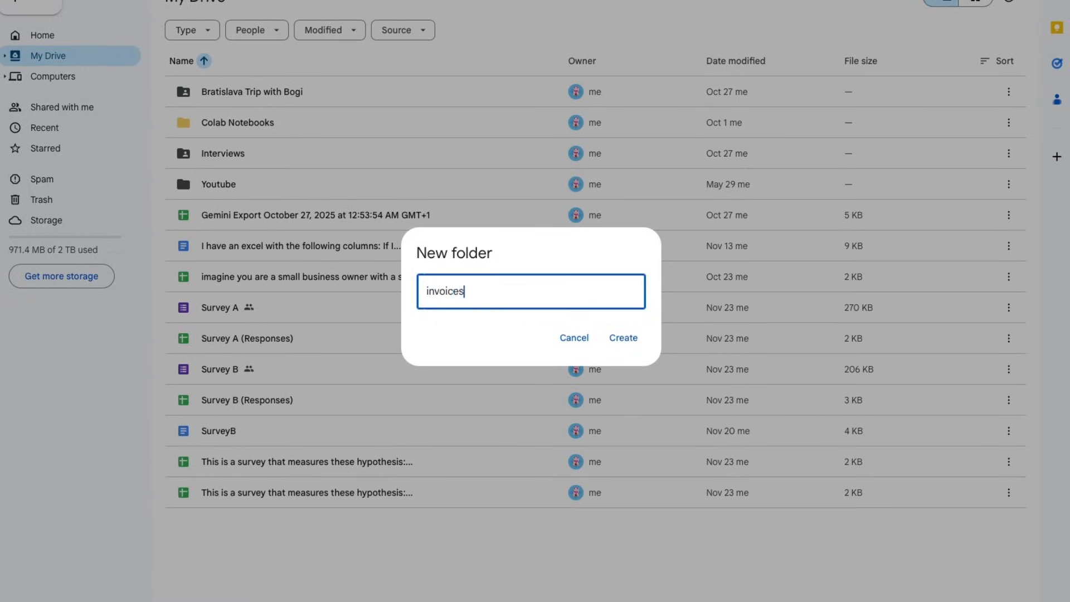
click(622, 337)
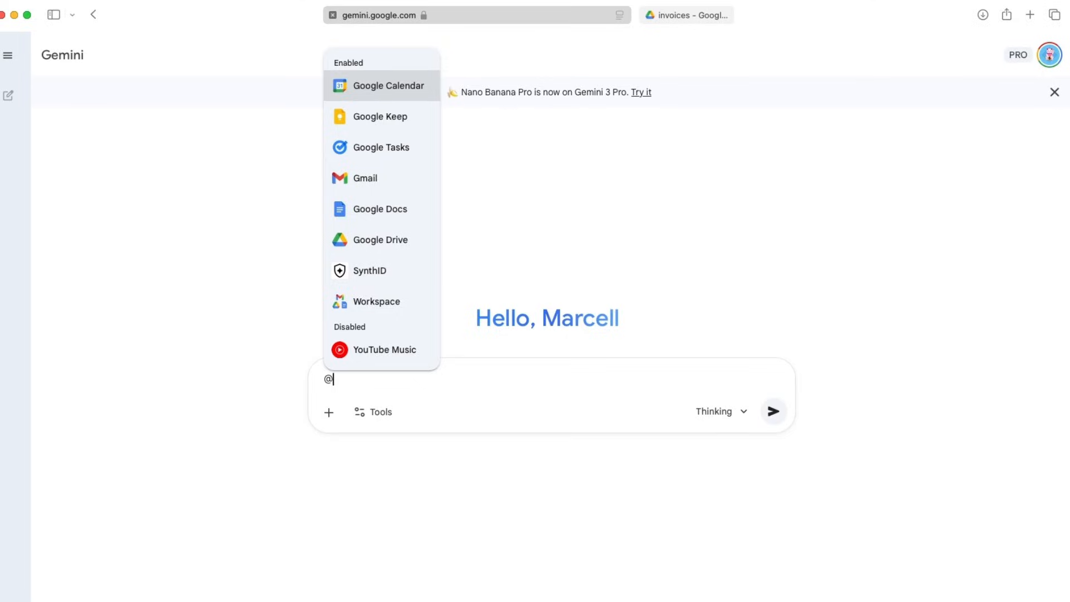
click(376, 301)
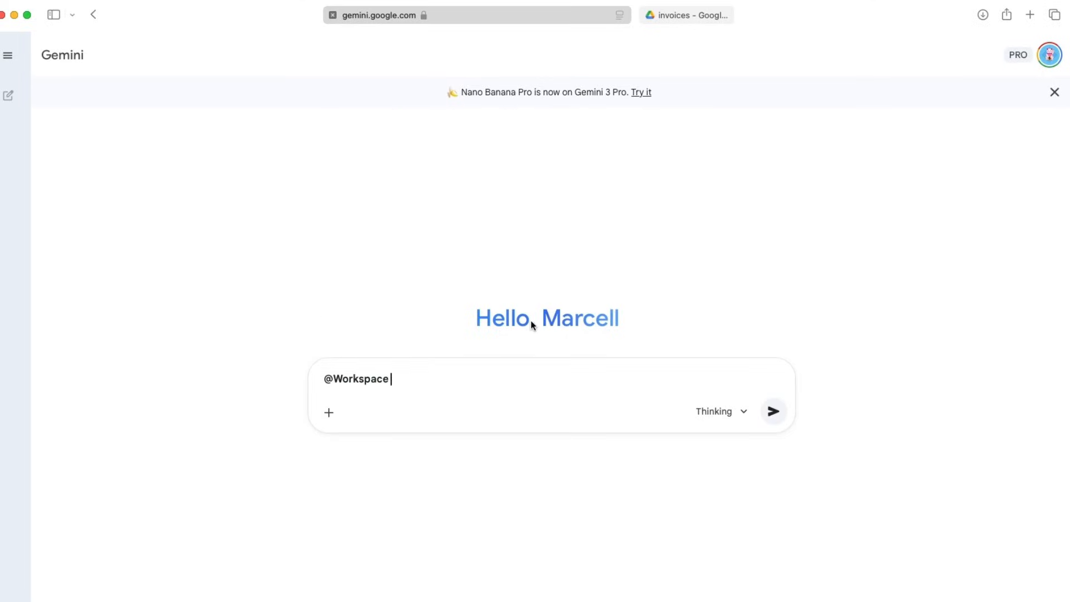
text(from google drive, can)
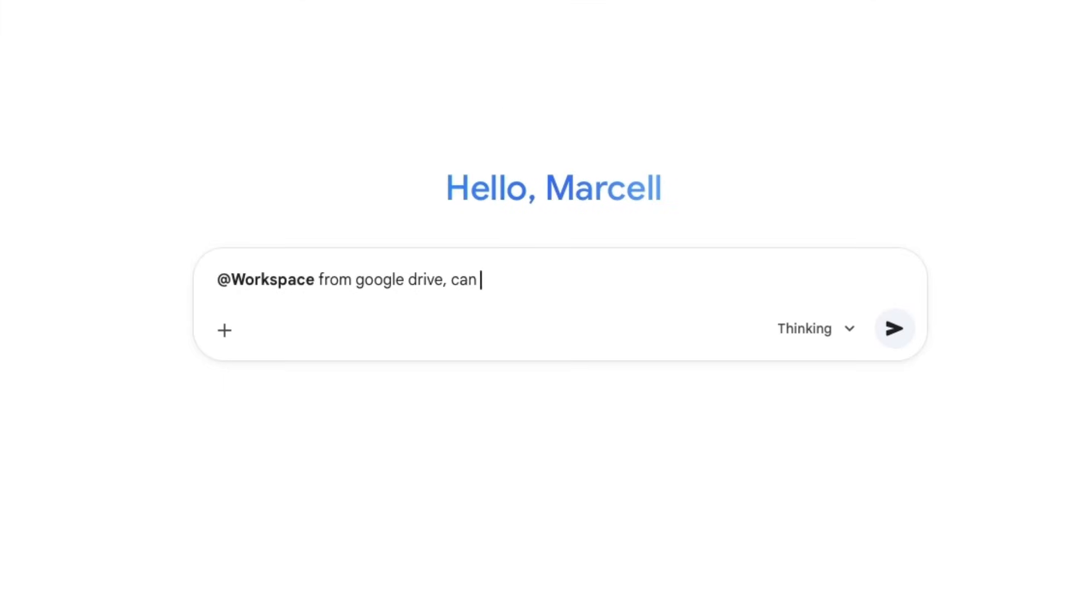
text(just pick all the invoices from the "invoices" fold)
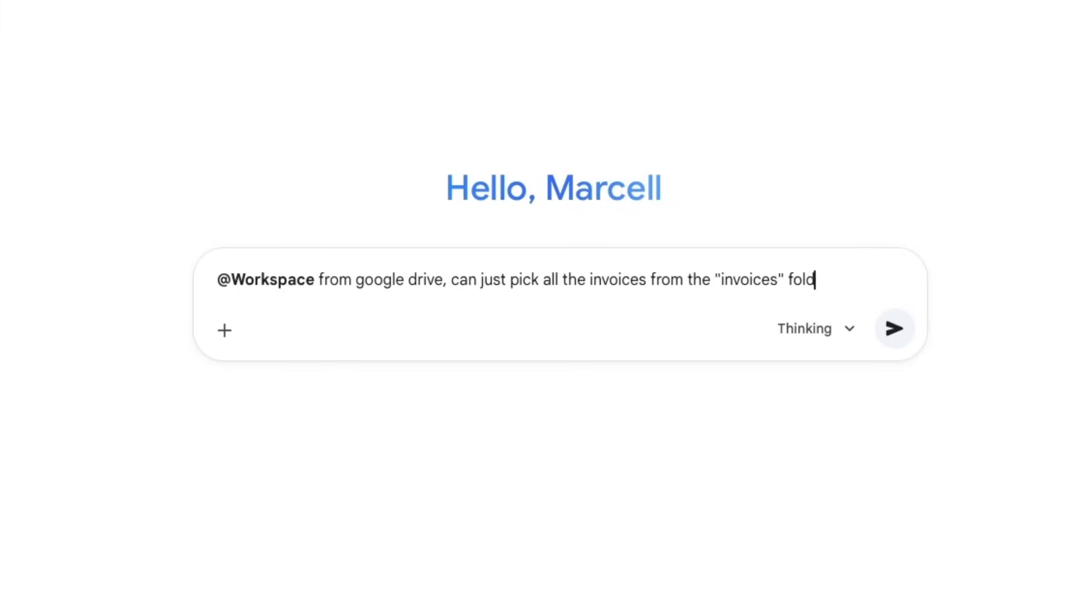
click(894, 328)
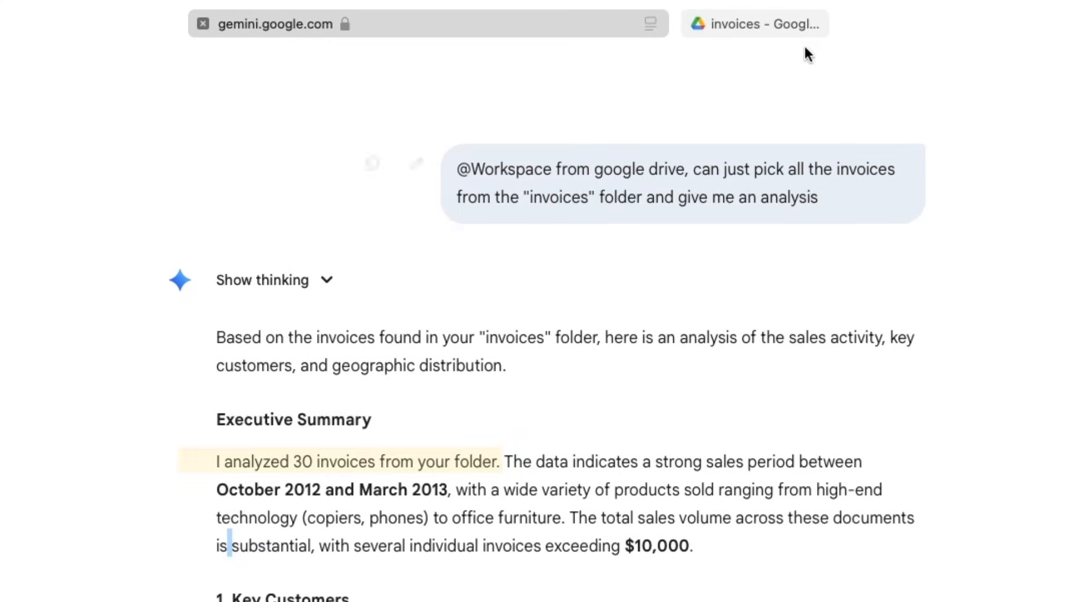
click(755, 23)
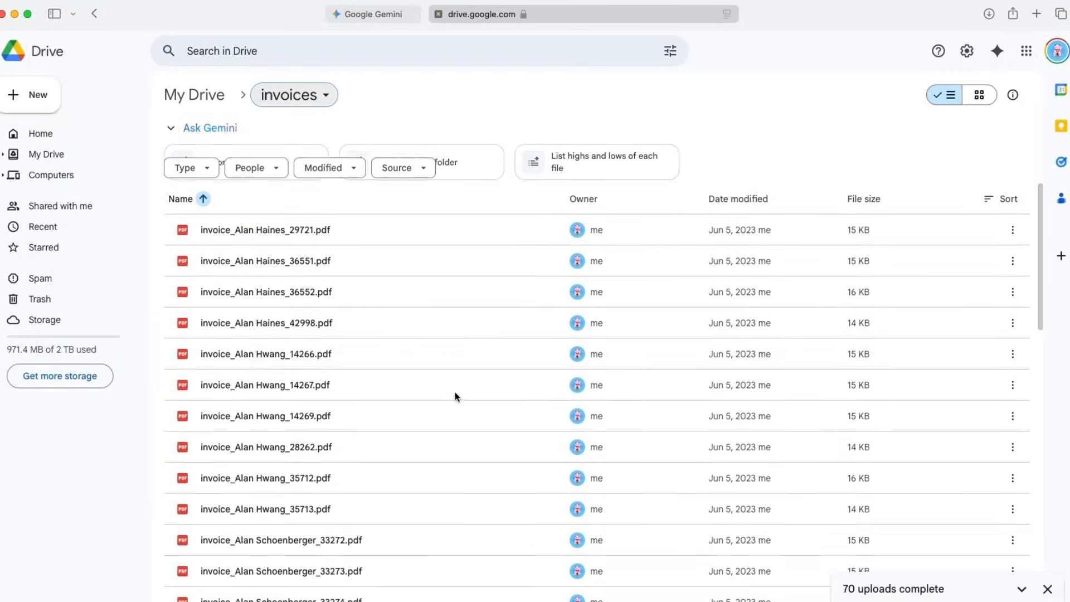
click(371, 14)
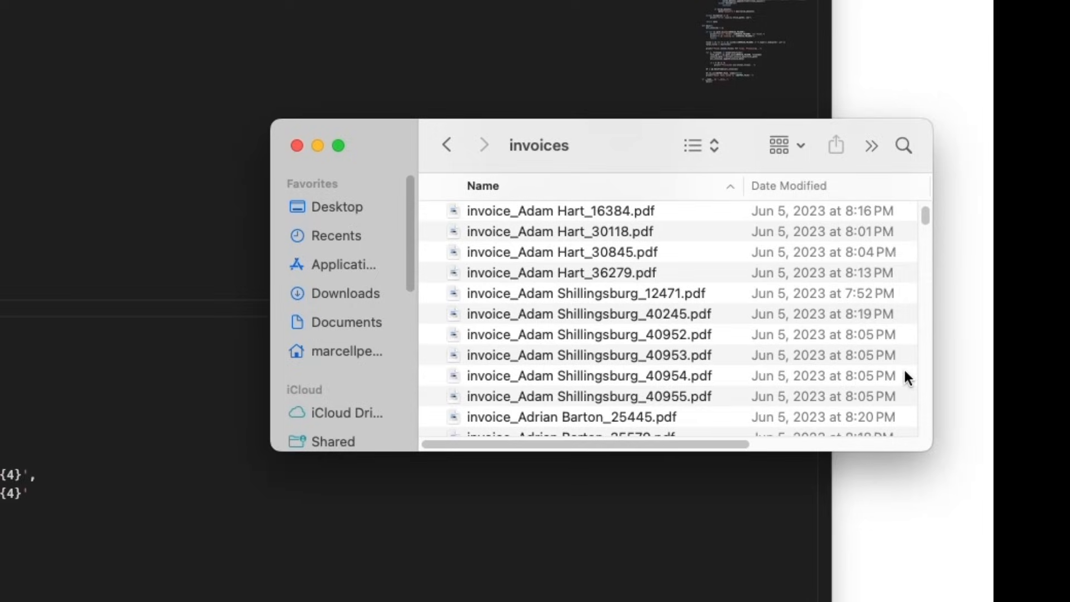
mouse_move(900, 273)
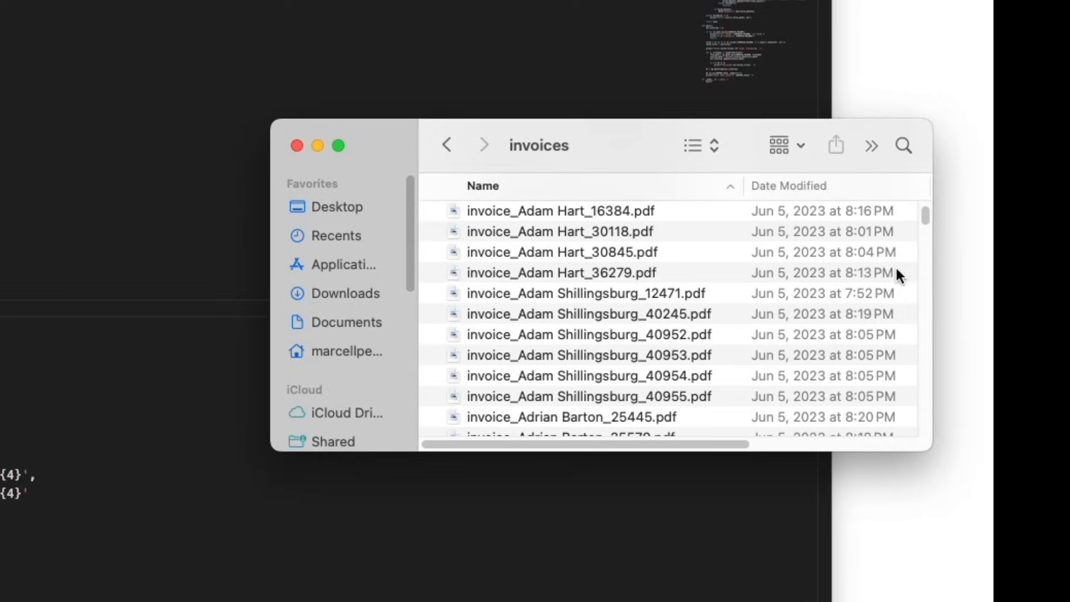
- Scroll through the individual invoice PDFs in the local Finder invoices folder
scroll(down, 3)
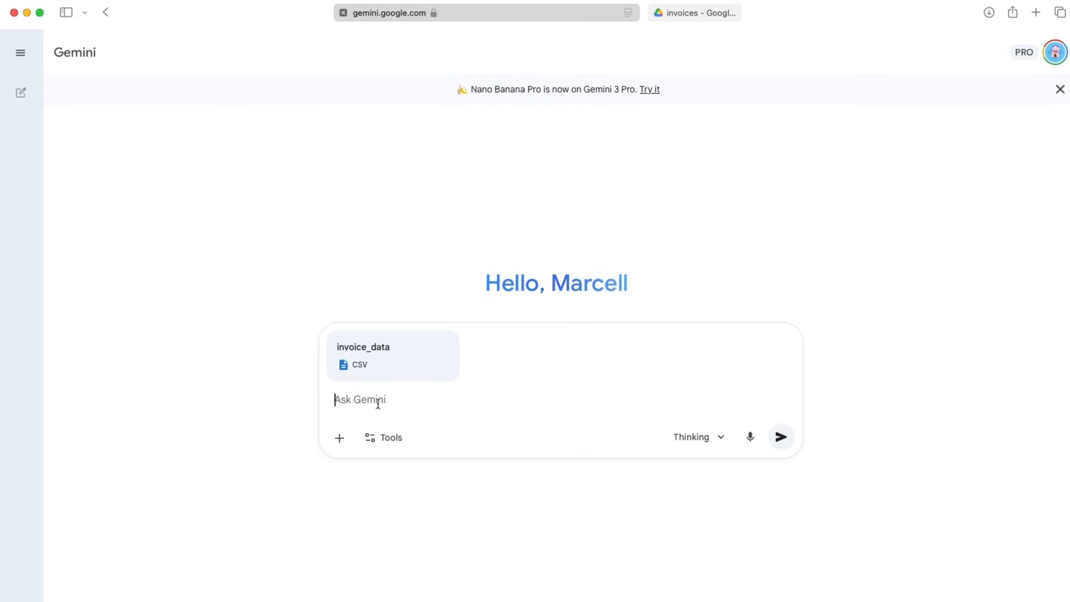
- Click into the Ask Gemini box of the new chat holding invoice_data.csv
click(780, 437)
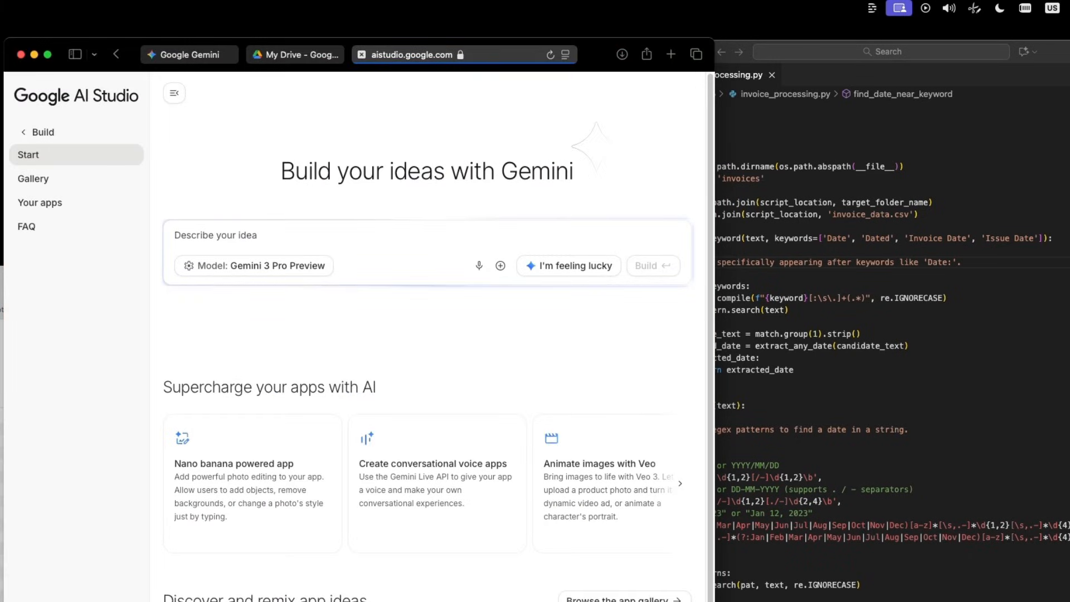
- Request 'Can you build me a website based on this sketch?' and start the build
text(Can you build me a website based on this sketch?)
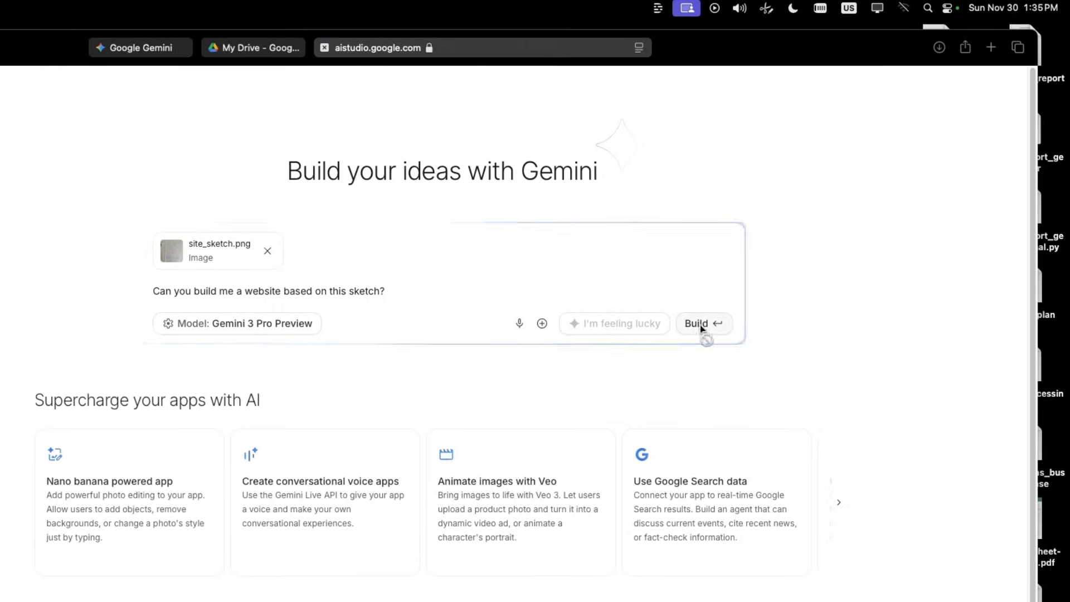
click(702, 322)
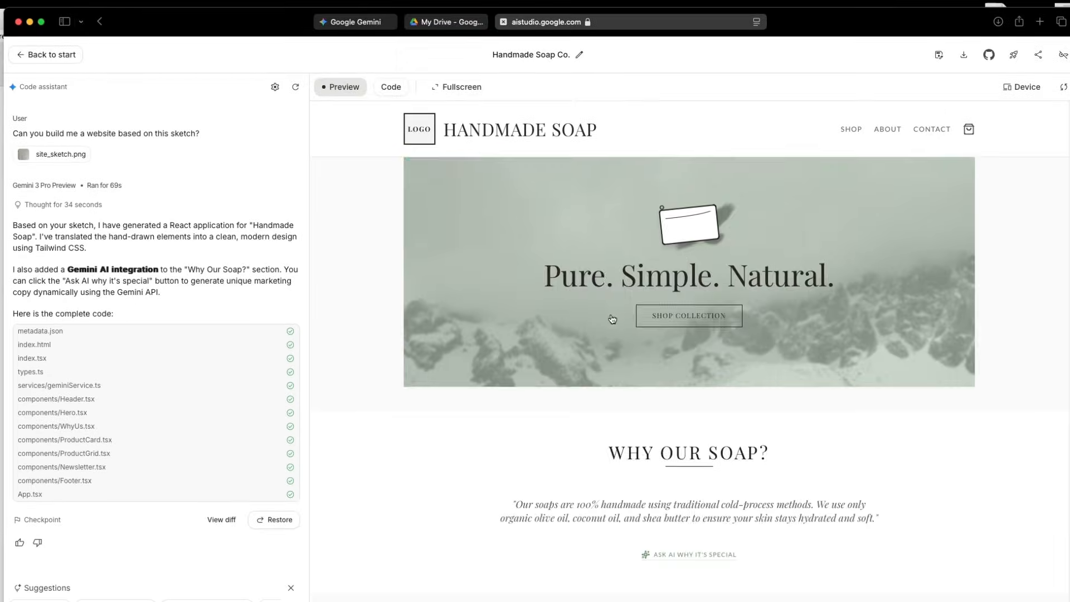
- Scroll the Handmade Soap preview to the Lavender Mist, Oatmeal Scrub and Citrus Grove cards
scroll(down, 3)
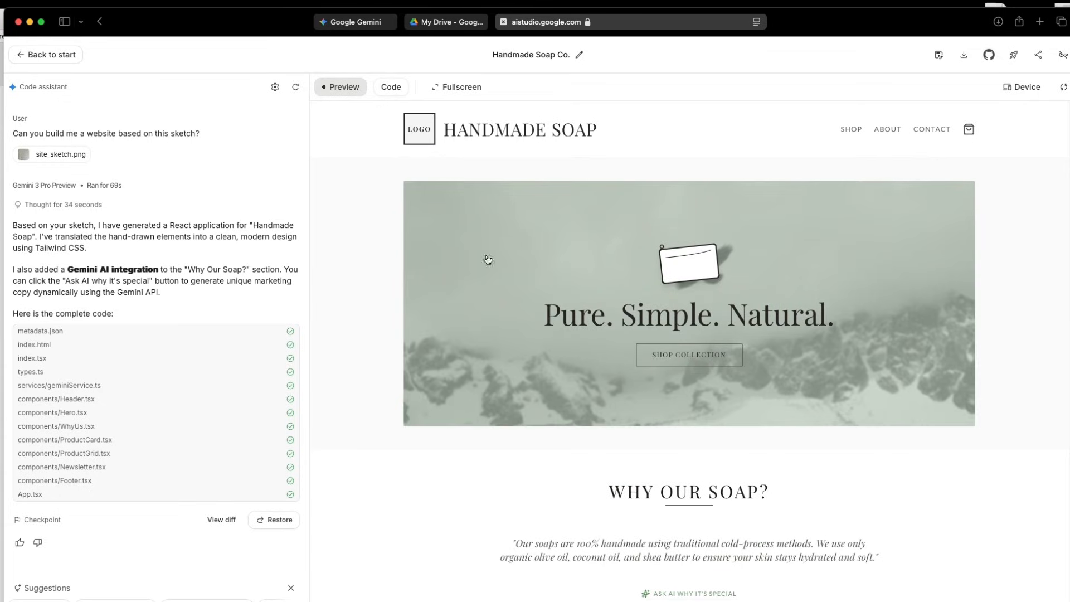
scroll(down, 3)
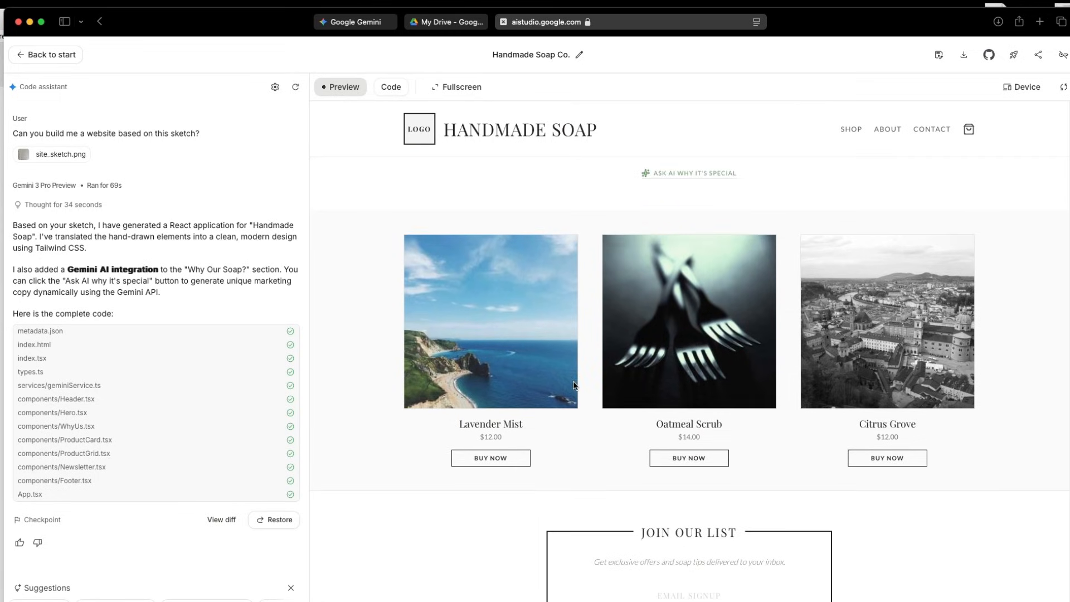
mouse_move(478, 338)
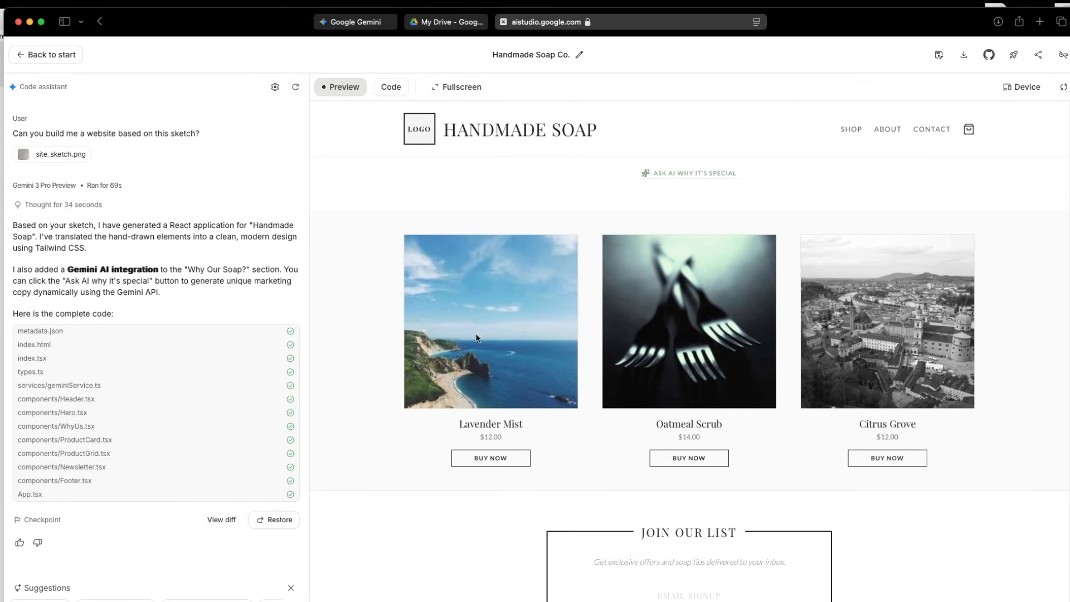
- In ProductGrid.tsx, select the Lavender Mist image address to replace it with a soap photo
click(390, 87)
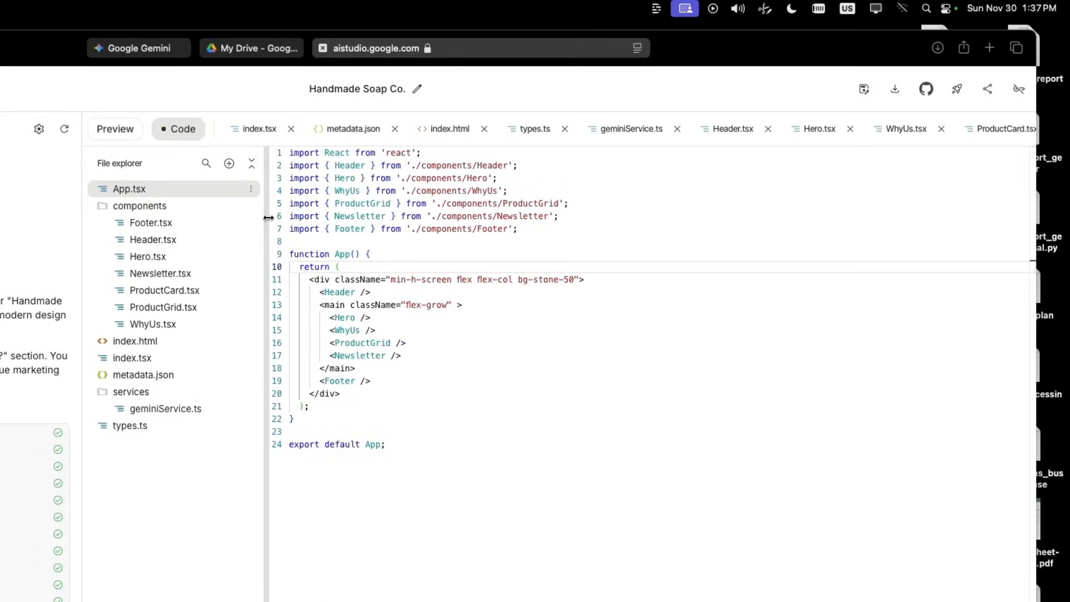
click(162, 307)
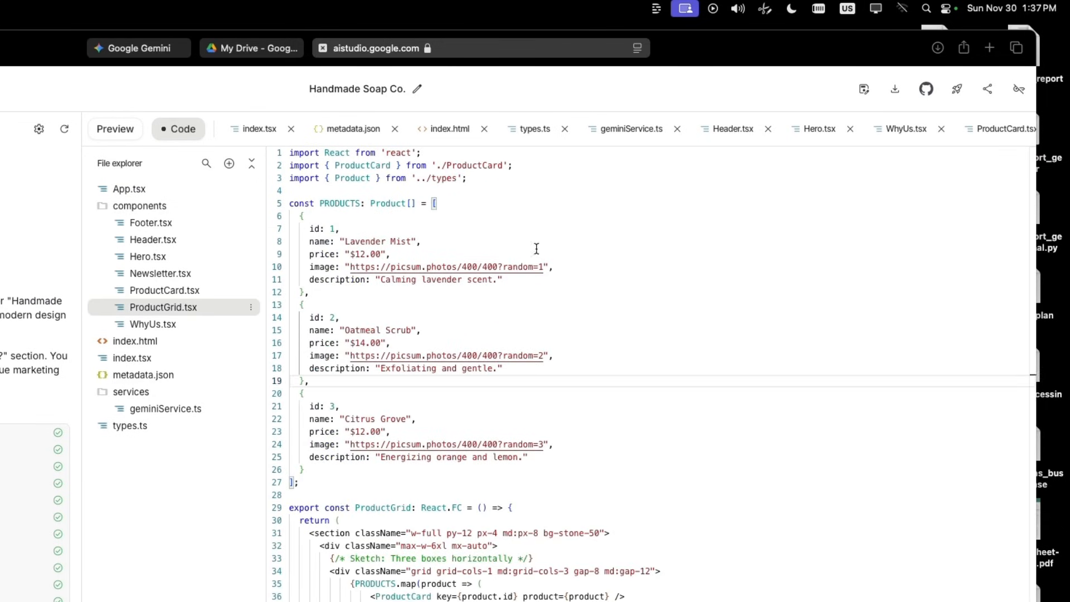
mouse_move(490, 444)
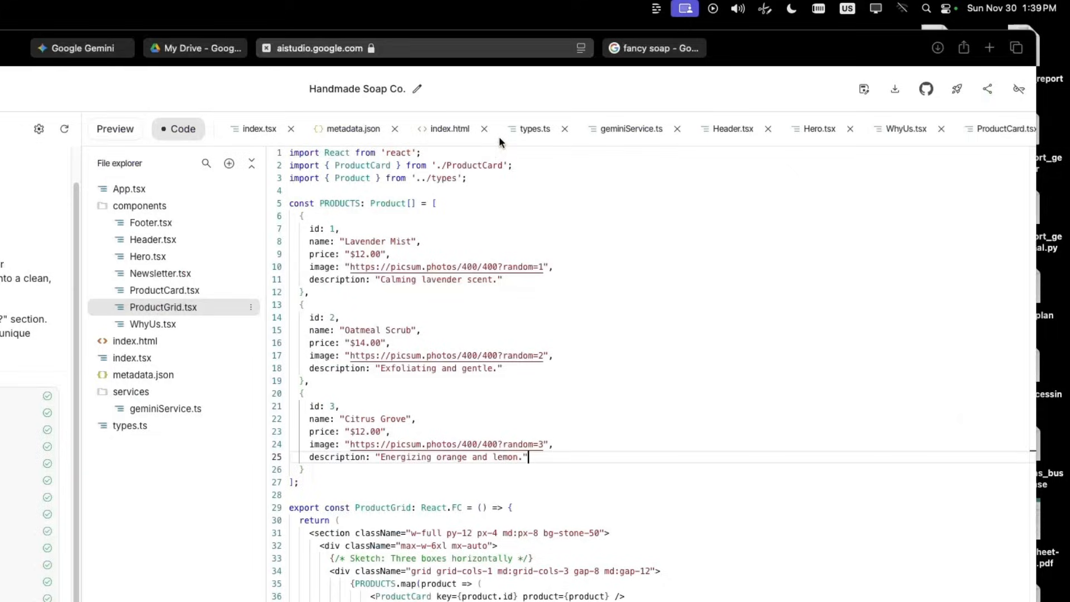
double_click(444, 266)
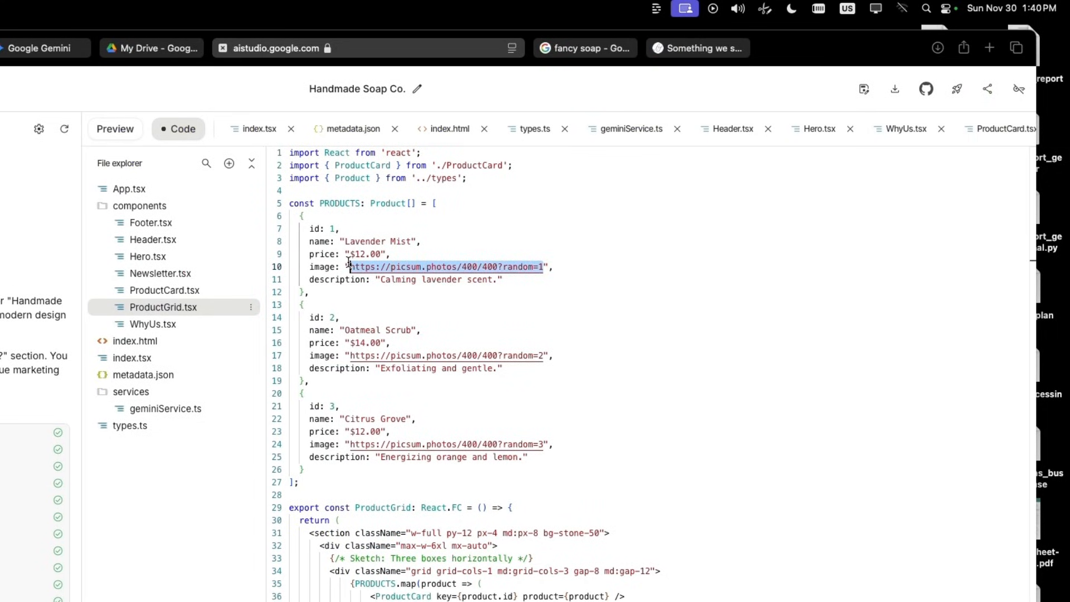
- Return to the preview and scroll to the product cards to check the new photo
click(114, 129)
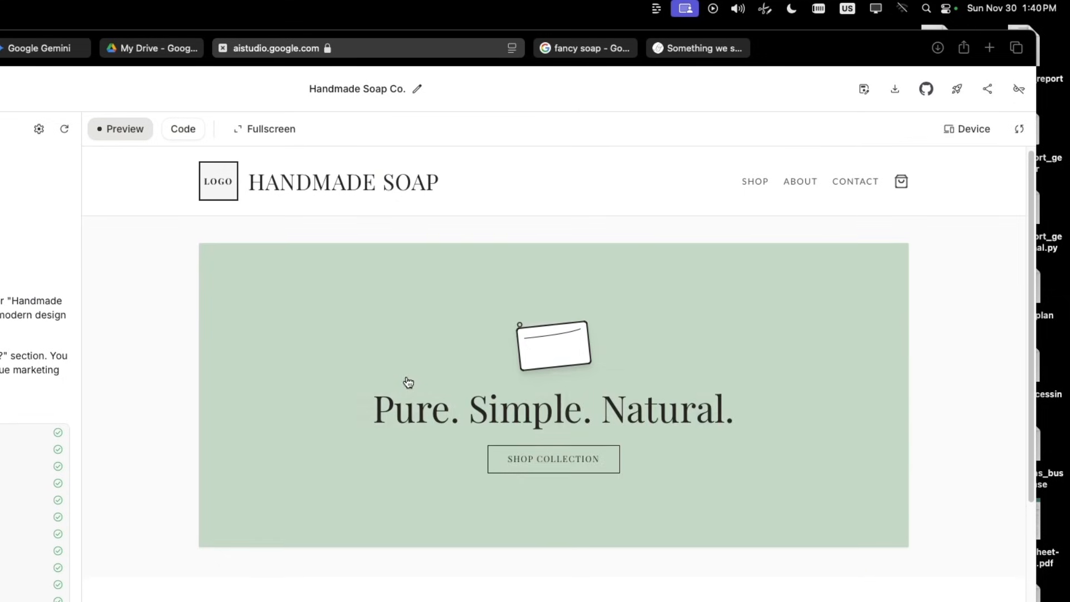
scroll(down, 3)
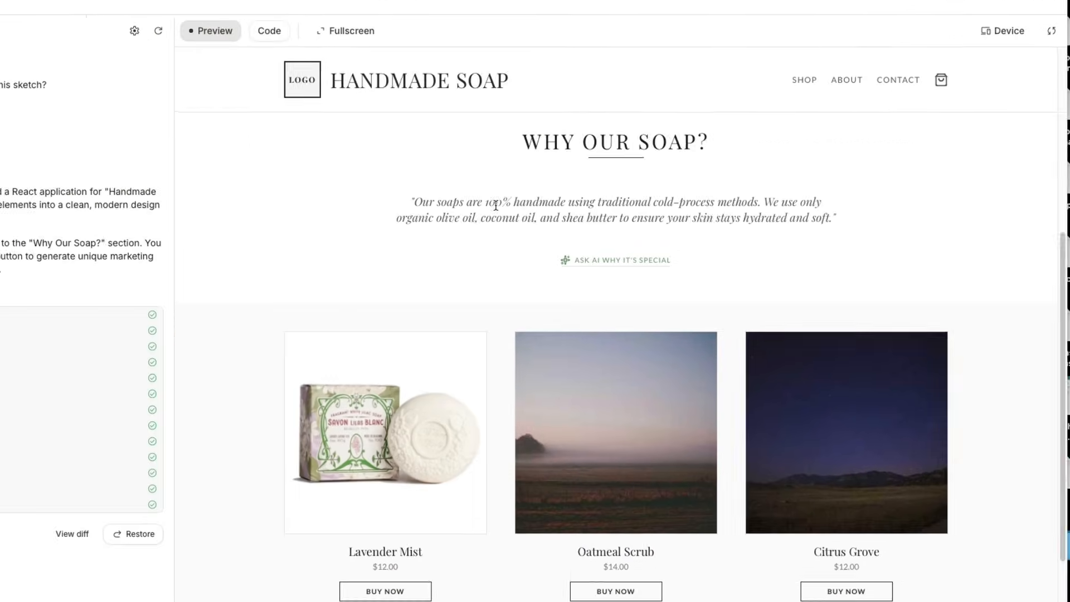
scroll(down, 3)
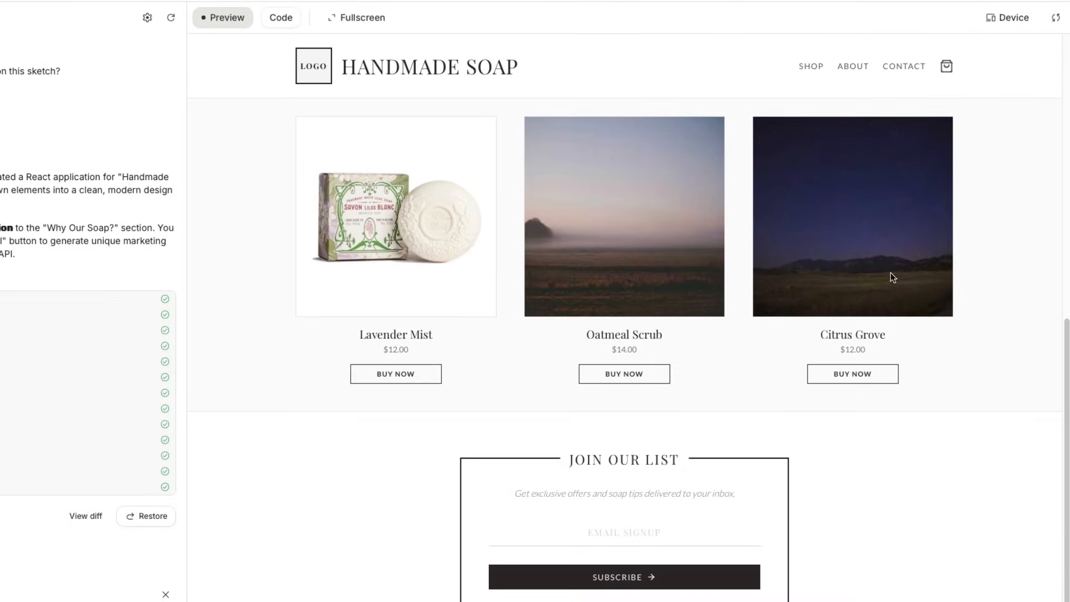
scroll(down, 3)
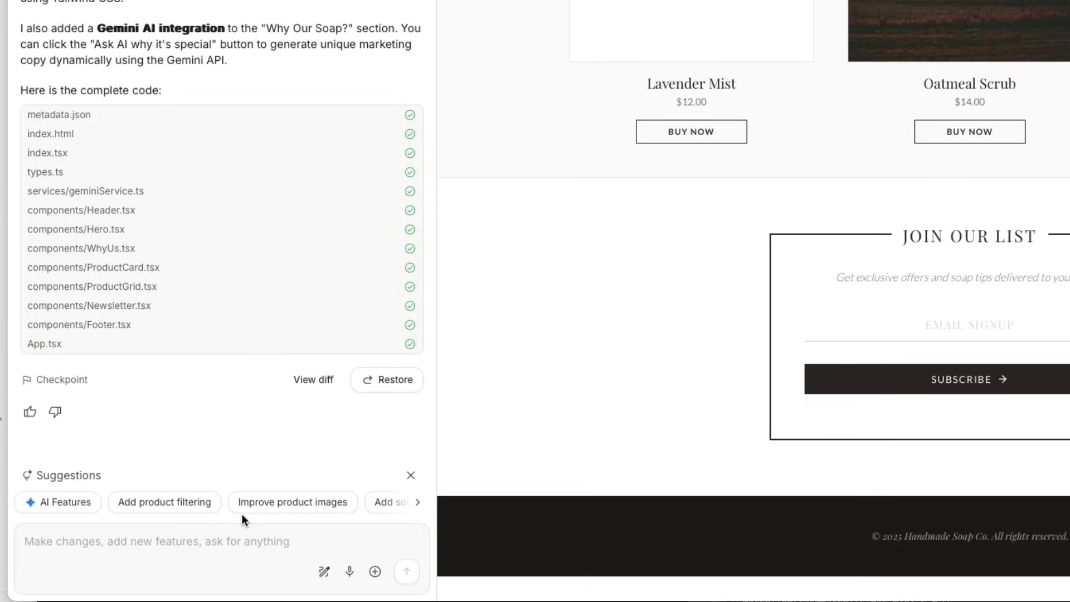
- Ask the code assistant: 'please change the site title to something else'
text(please change the site title to)
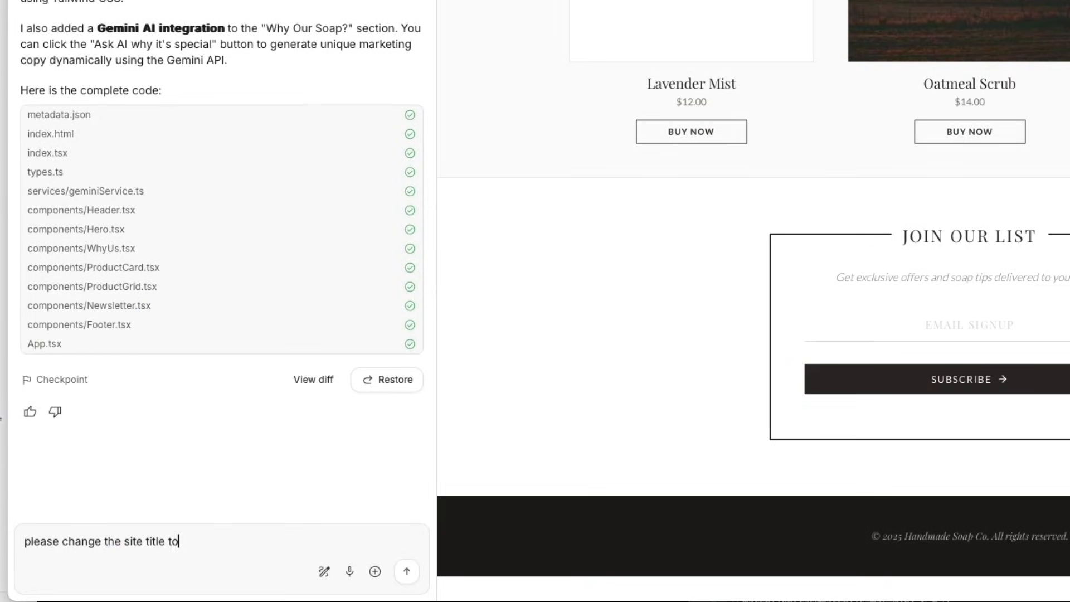
text(something else)
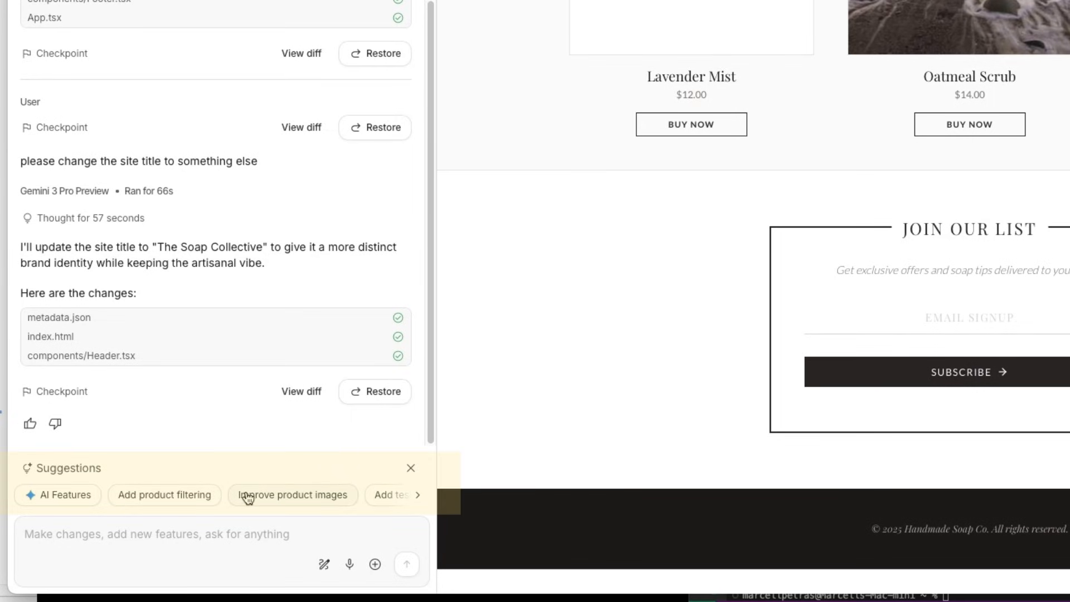
mouse_move(283, 451)
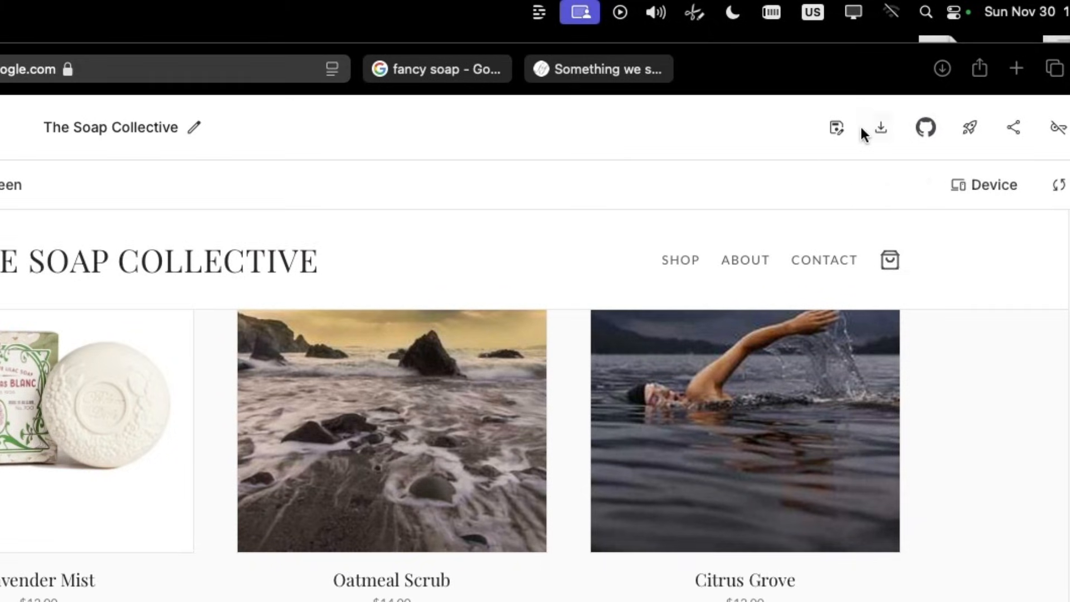
mouse_move(970, 128)
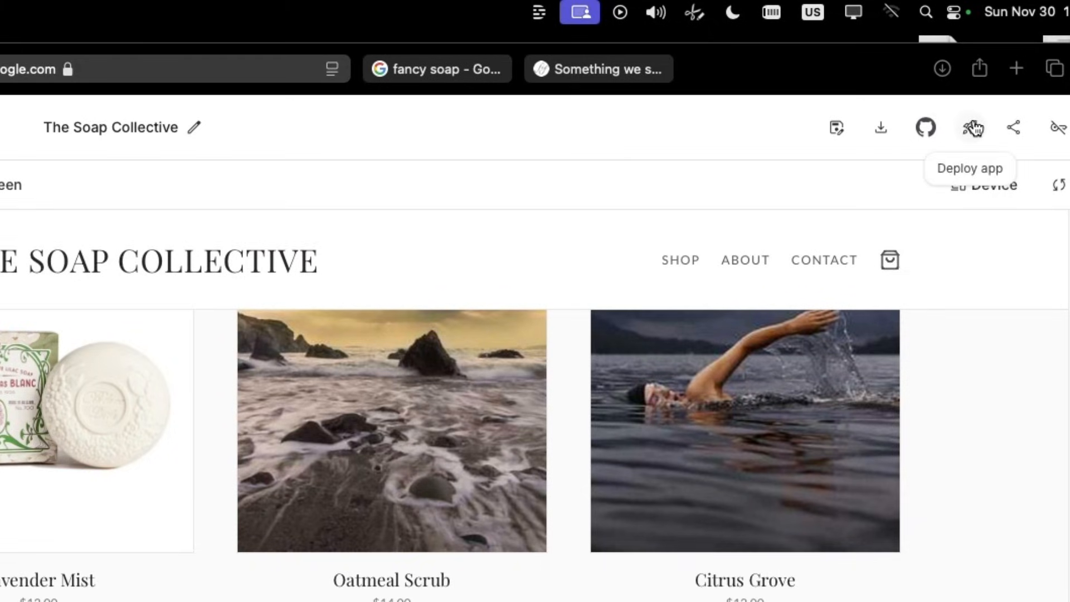
- Open the Deploy app on Google Cloud dialog from the rocket icon
click(972, 127)
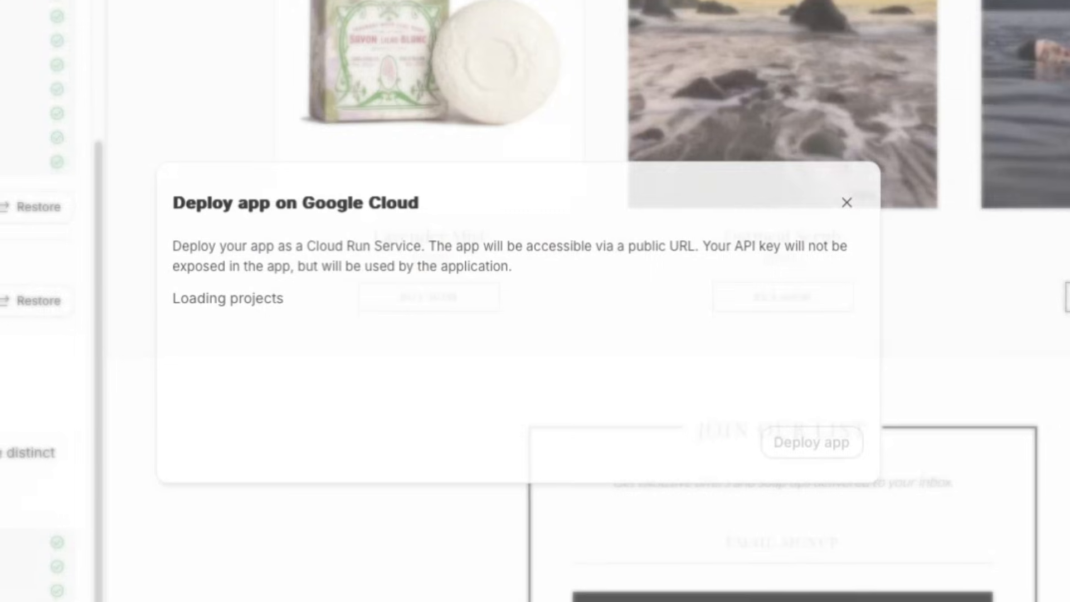